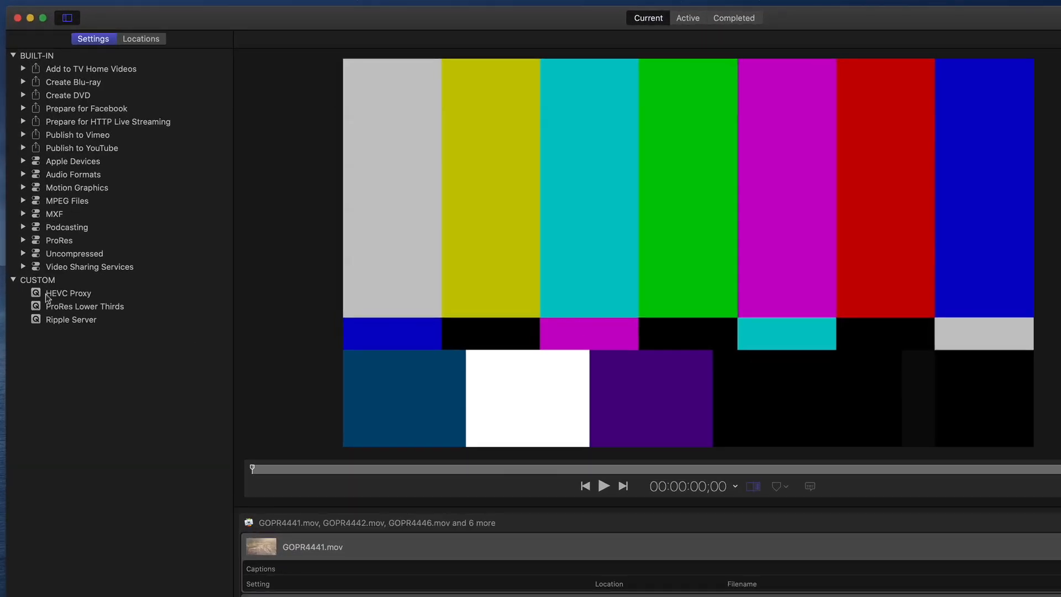
- Apply the custom HEVC Proxy preset to all GOPR clips in the batch
click(68, 293)
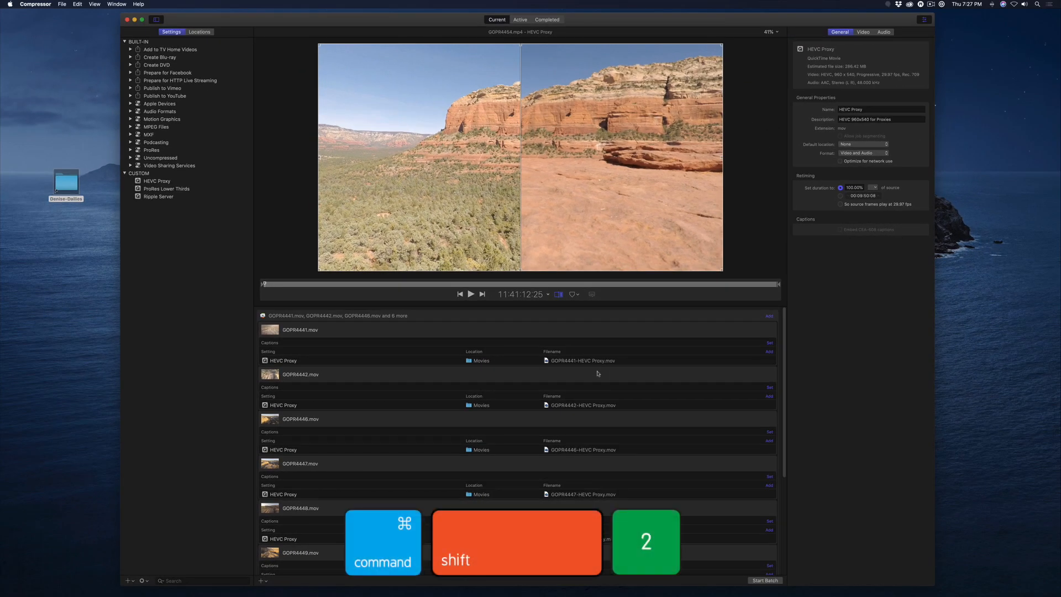
click(199, 31)
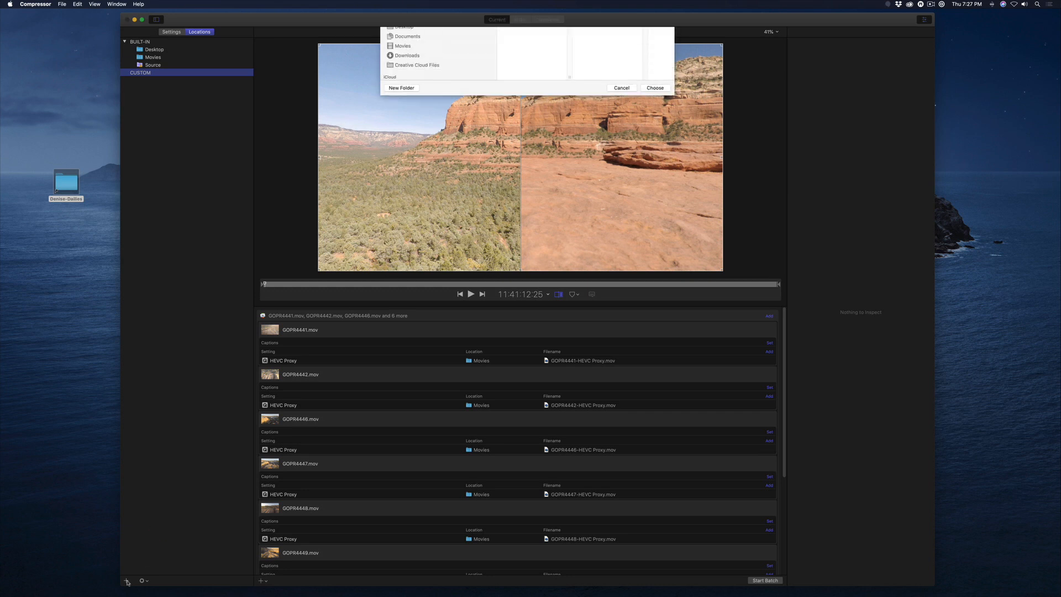
- Create a new folder and choose it as the GoPro HEVC output location
click(400, 88)
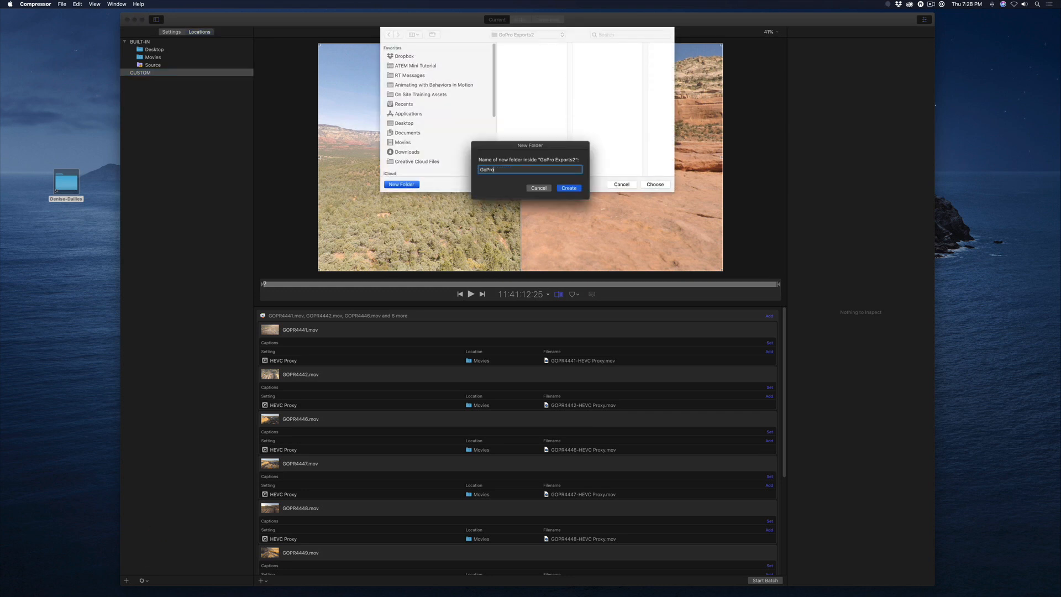
click(569, 188)
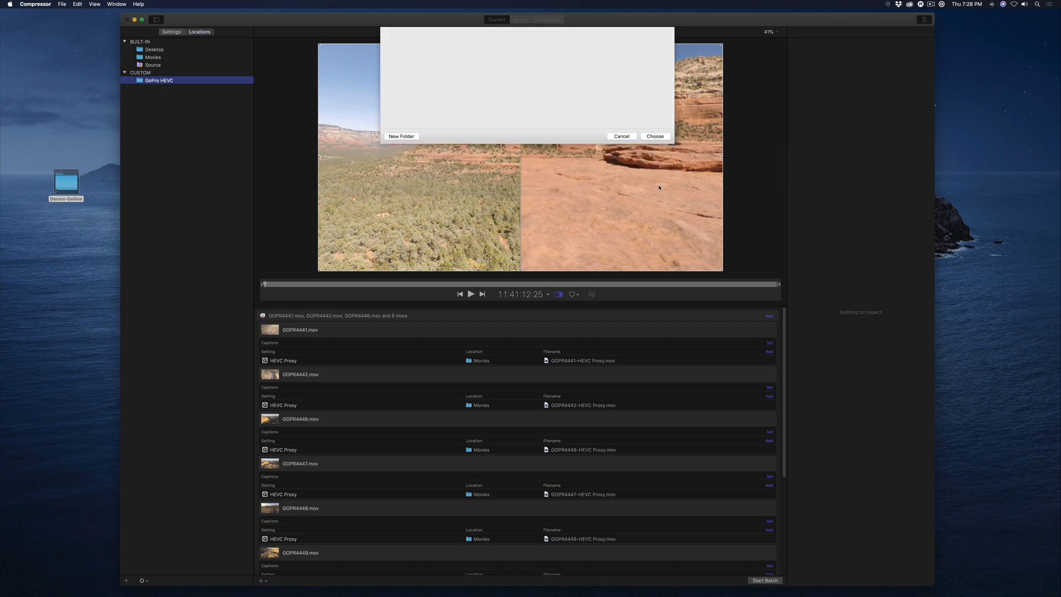
click(621, 136)
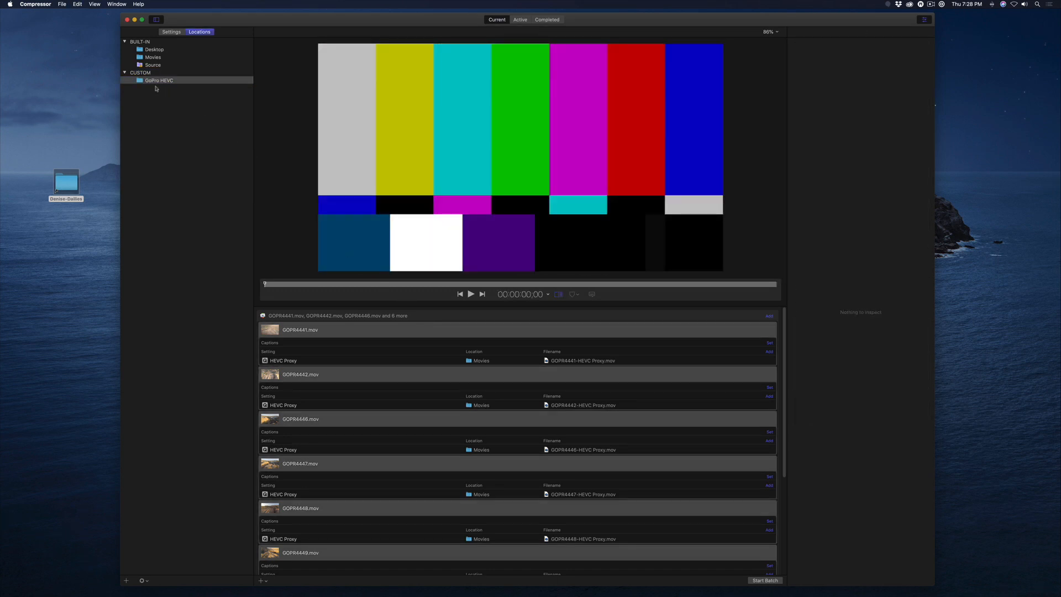
- Assign the GoPro HEVC location to all clips, keeping only clip names as filenames
click(159, 79)
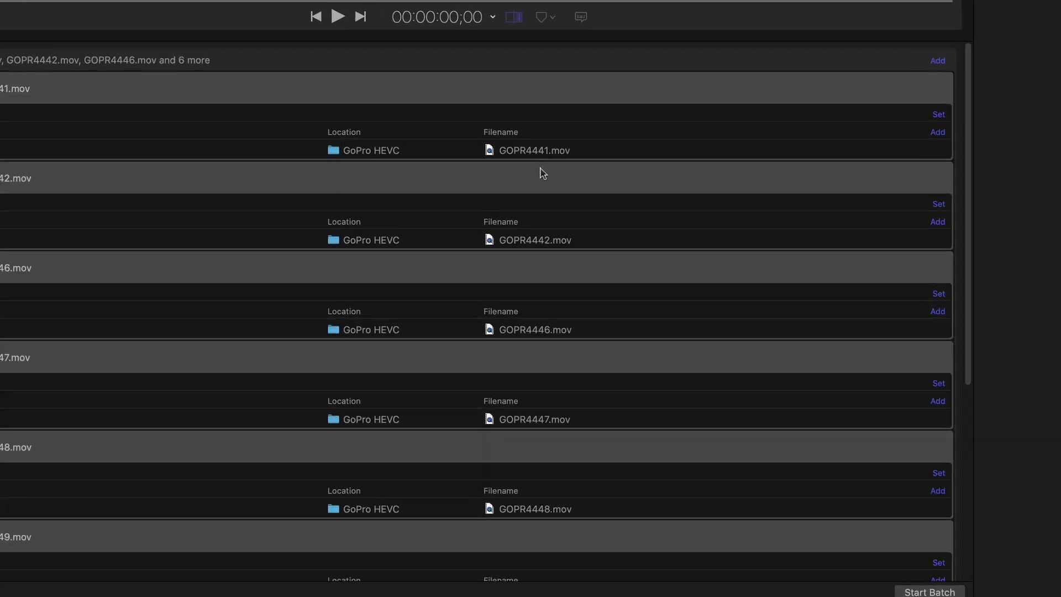
scroll(down, 3)
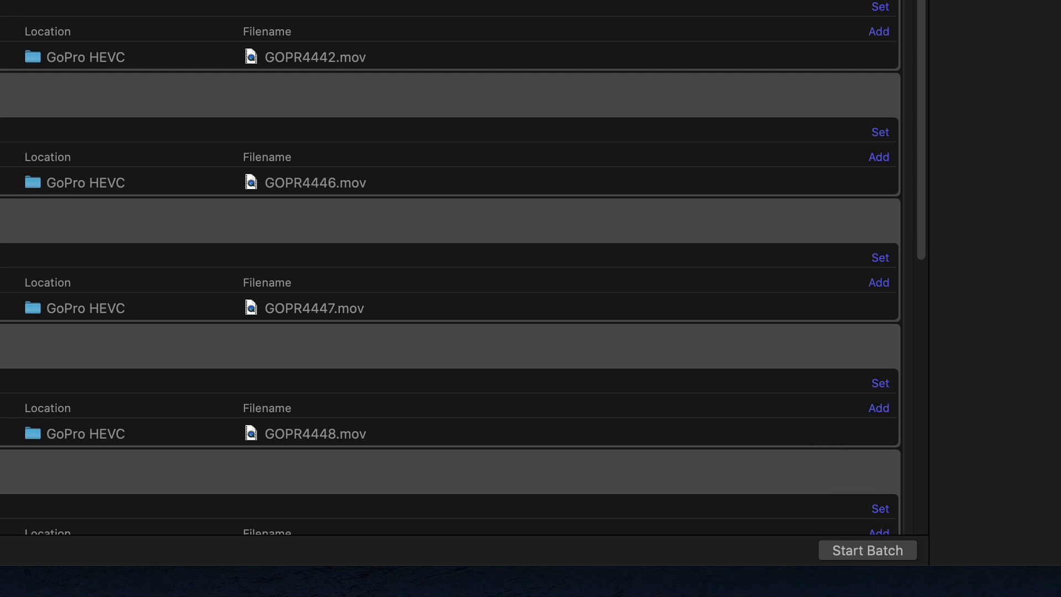